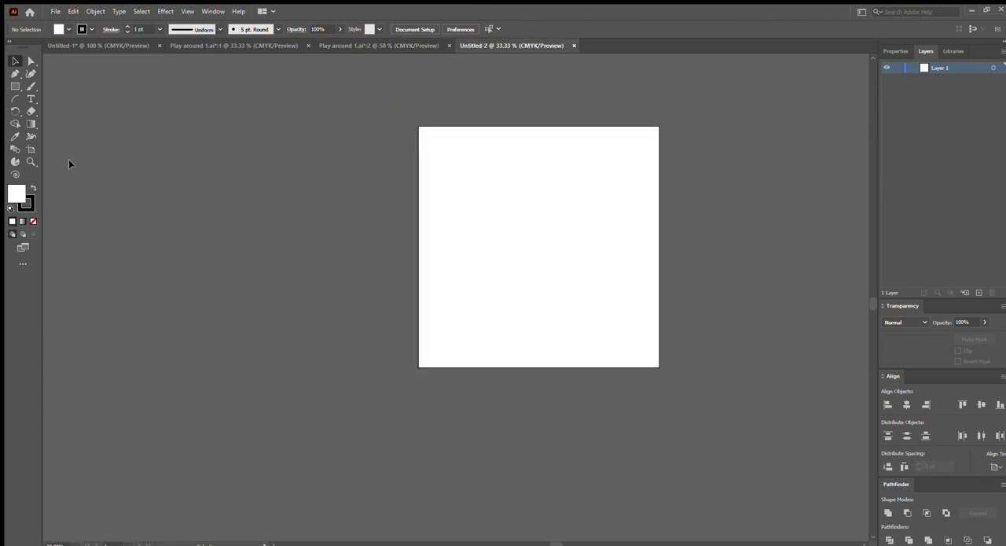
Draw a white 1080 × 1080 pt rectangle covering the entire artboard.
{"action": "left_click_drag", "start_coordinate": [419, 126], "coordinate": [658, 366]}
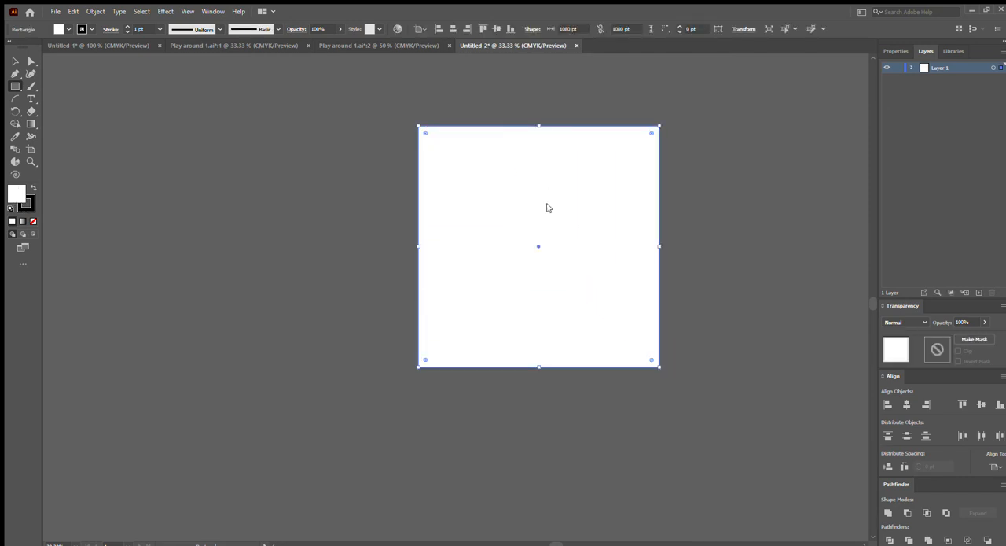